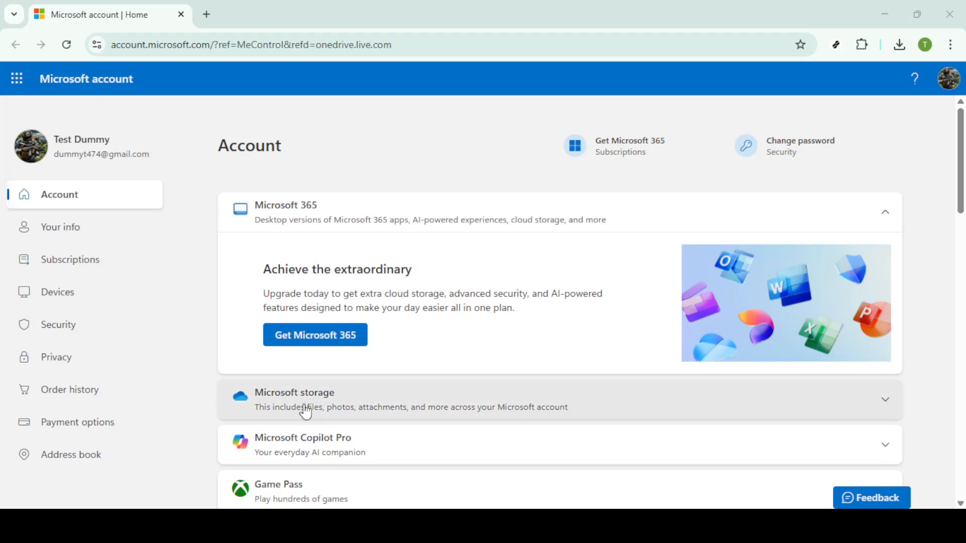
pyautogui.moveTo(514, 255)
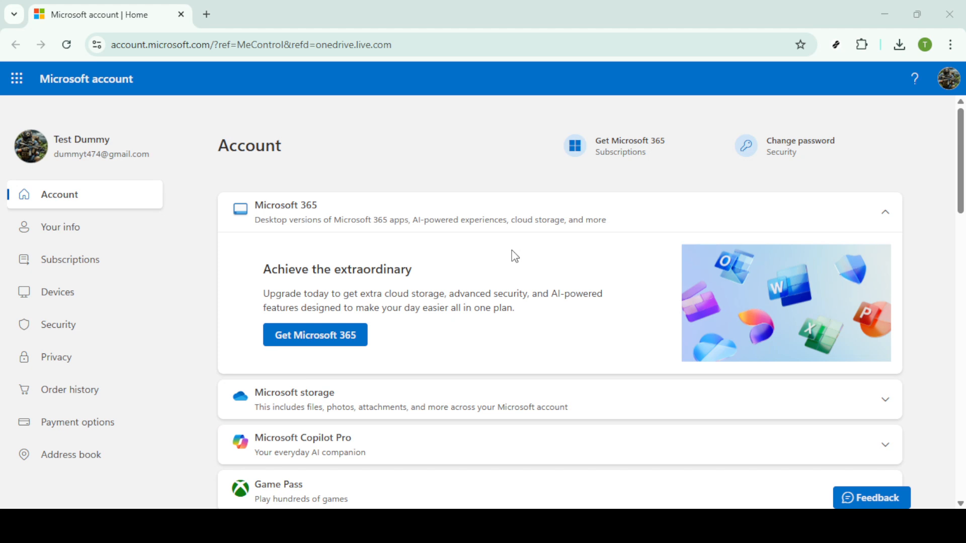
pyautogui.moveTo(487, 252)
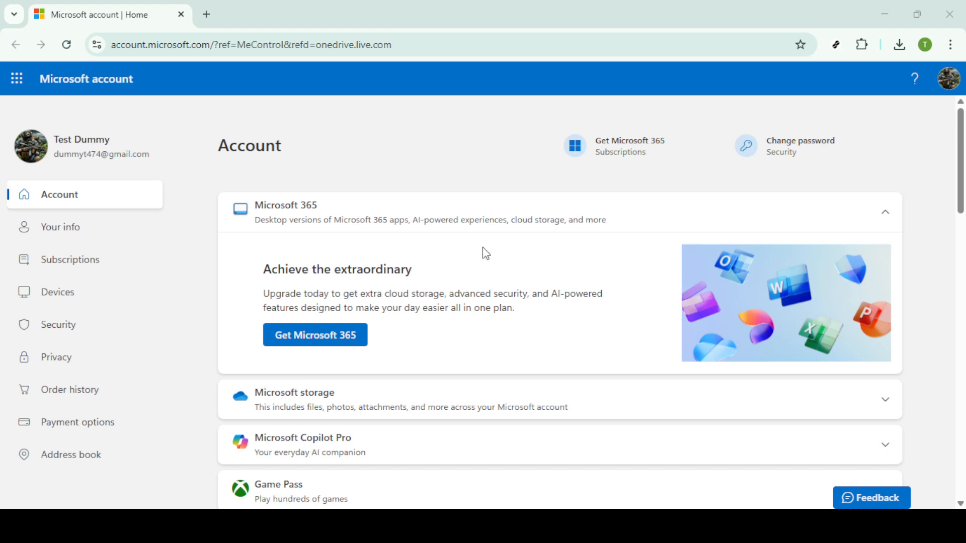
pyautogui.moveTo(325, 245)
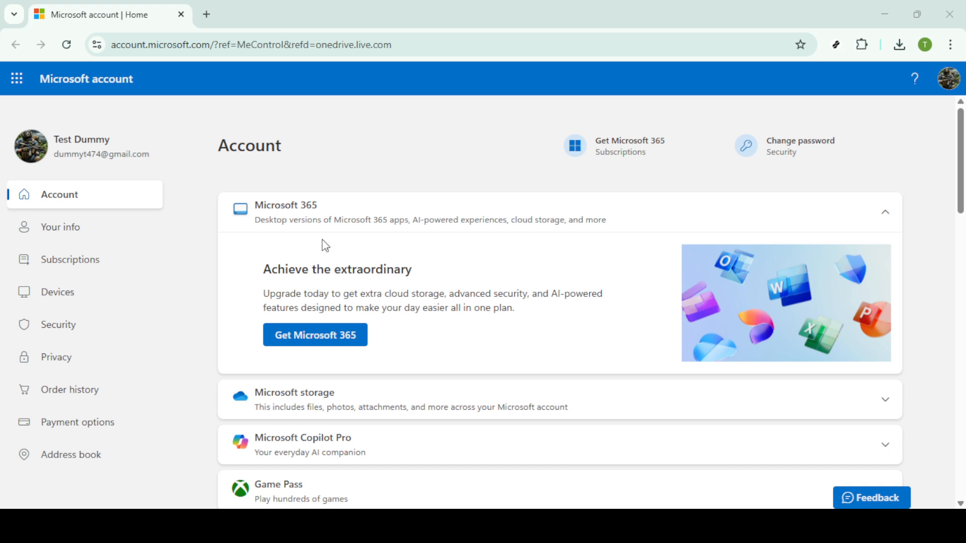
pyautogui.moveTo(17, 78)
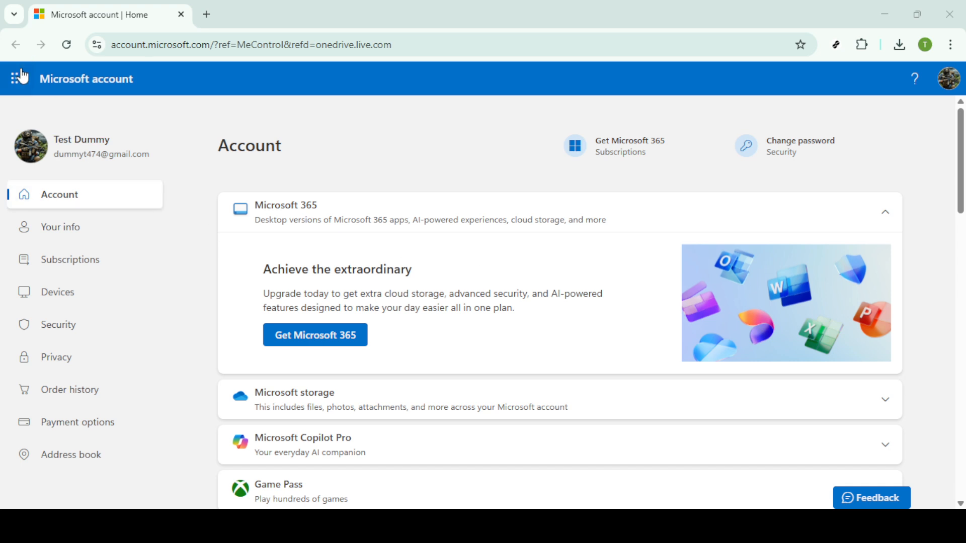
pyautogui.moveTo(18, 78)
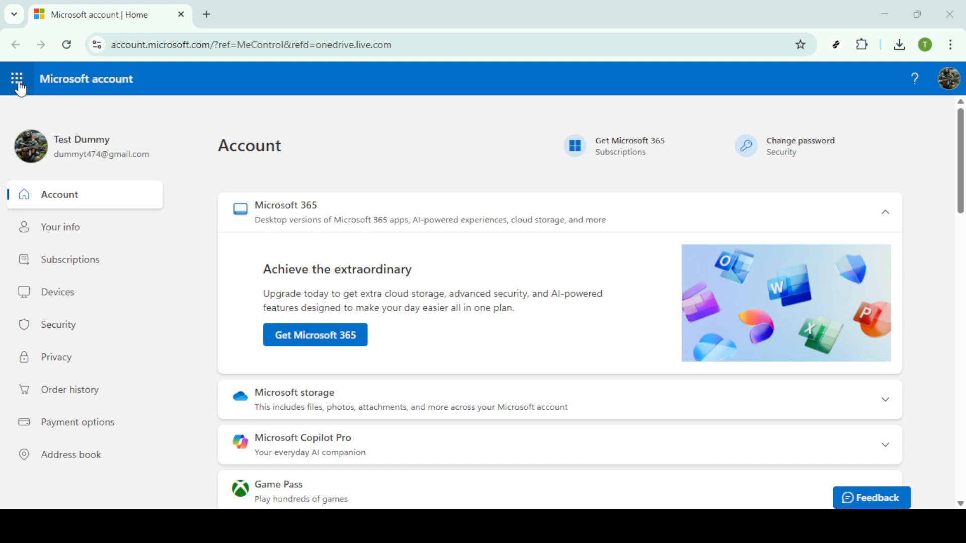
# Show the Microsoft 365 app launcher from the account header
pyautogui.click(17, 79)
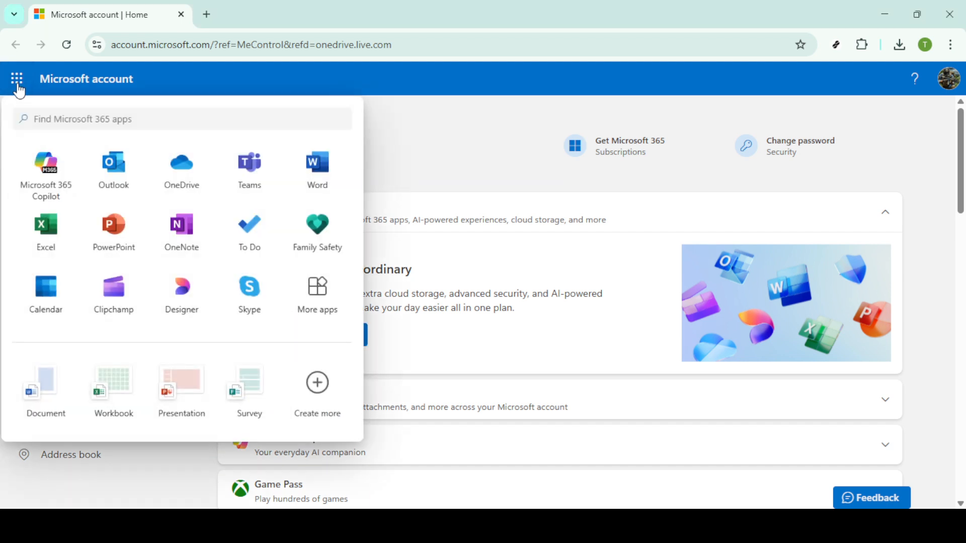
pyautogui.moveTo(208, 210)
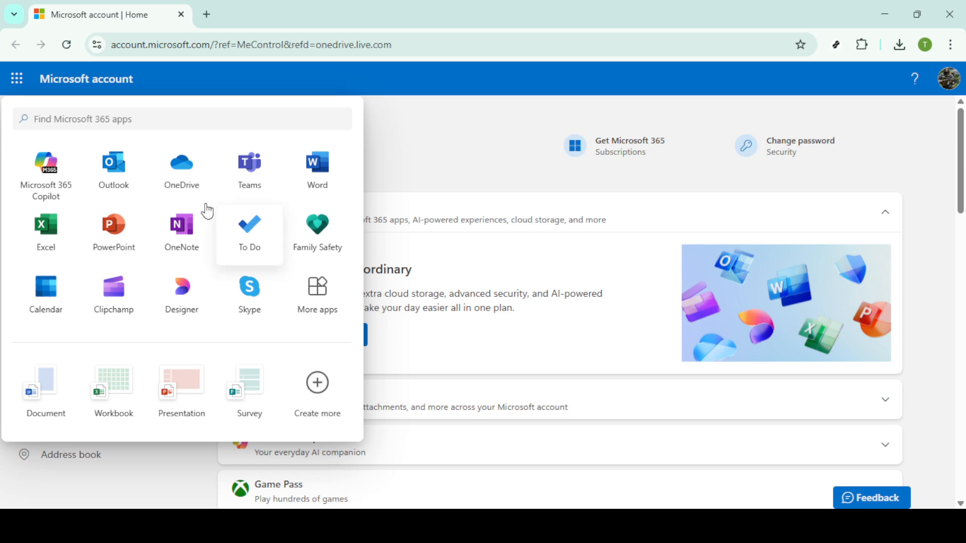
pyautogui.moveTo(181, 175)
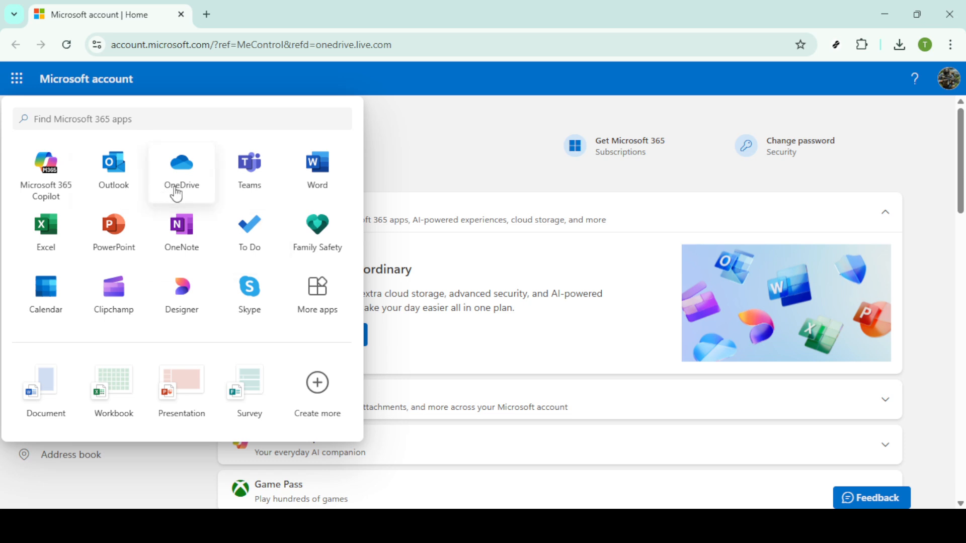
# Launch OneDrive from the app launcher into a new tab
pyautogui.click(181, 169)
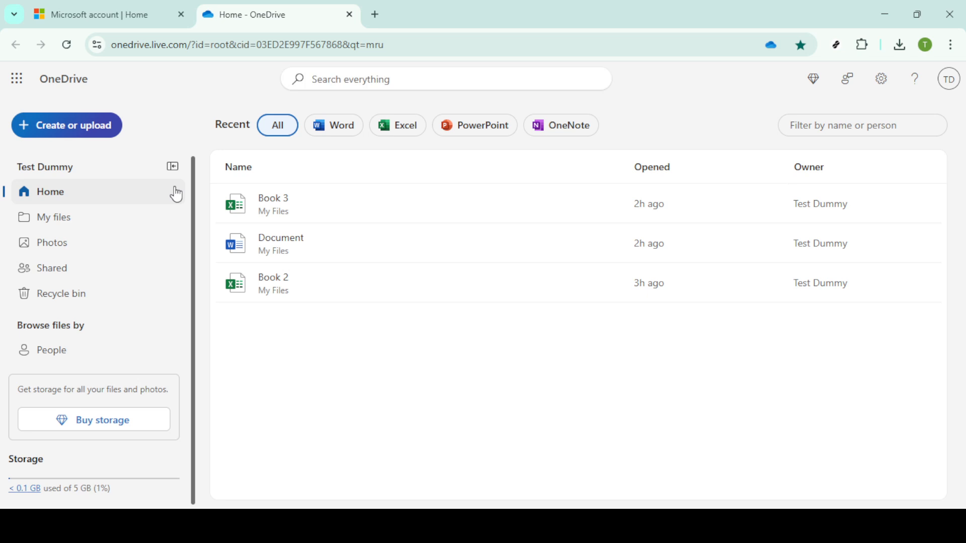
pyautogui.moveTo(254, 224)
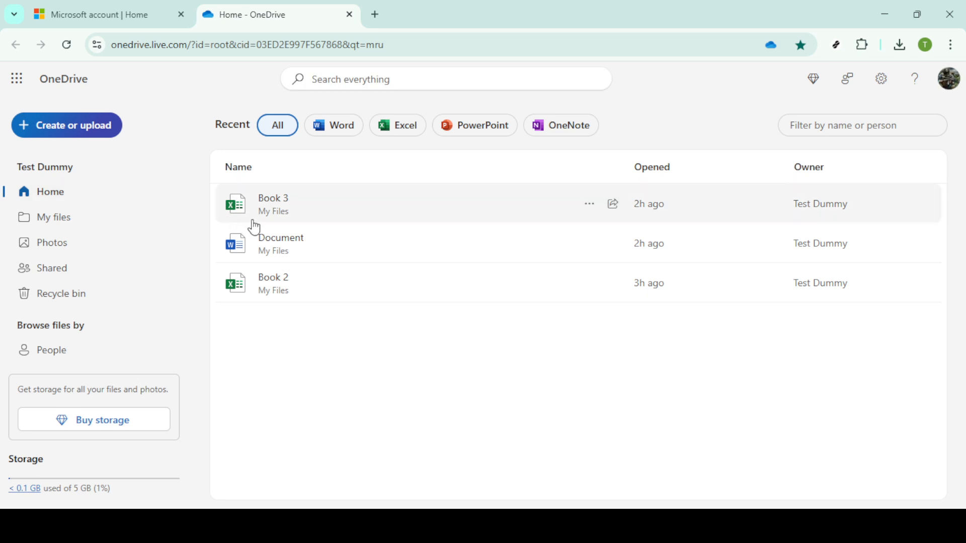
pyautogui.moveTo(171, 234)
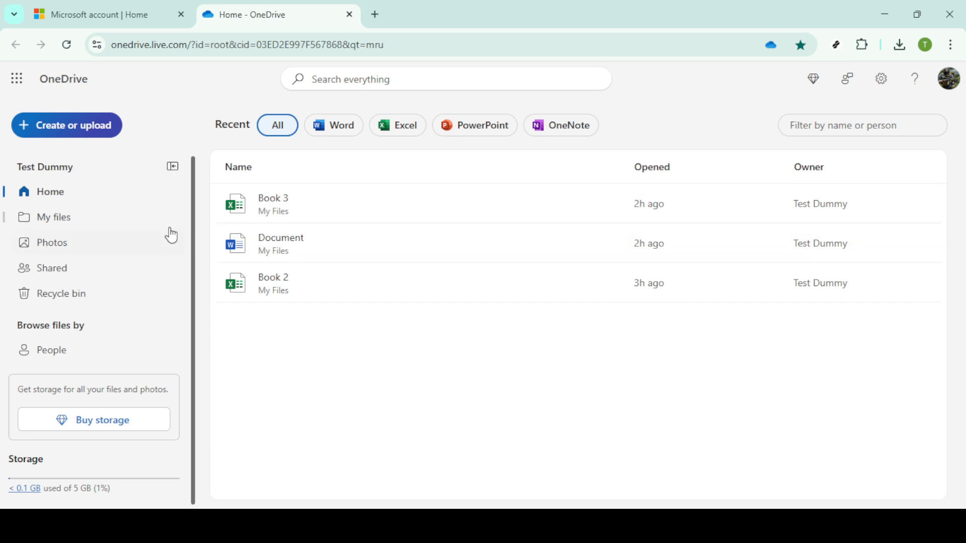
pyautogui.click(54, 218)
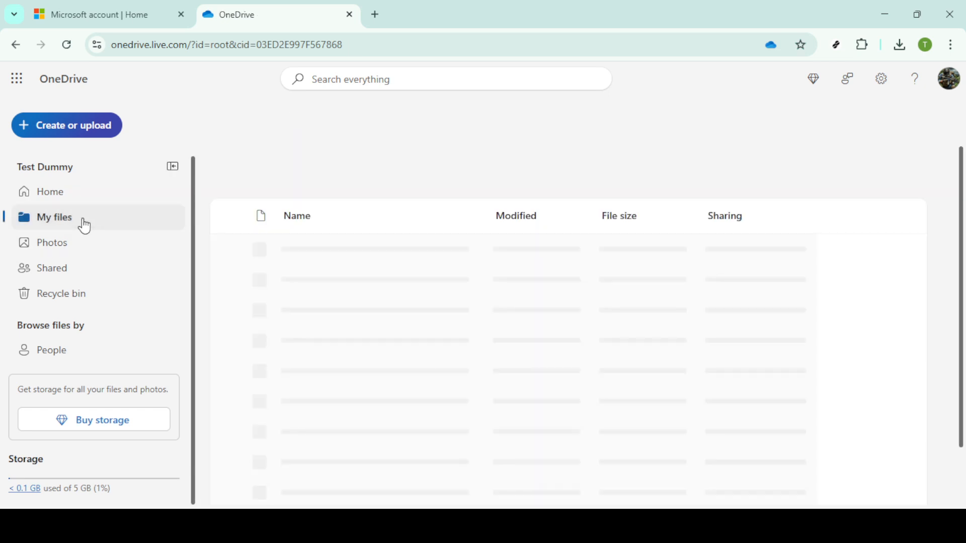
pyautogui.click(55, 217)
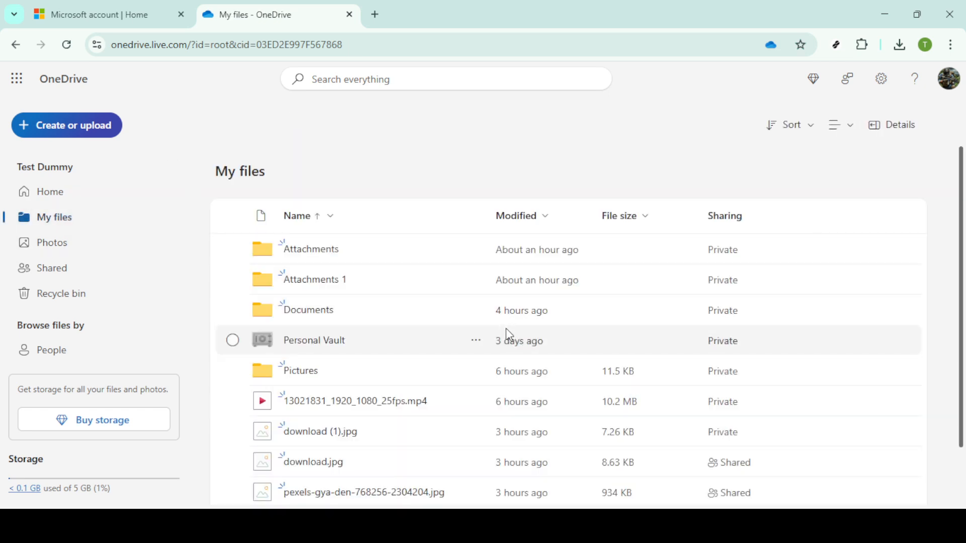
pyautogui.scroll(-3)
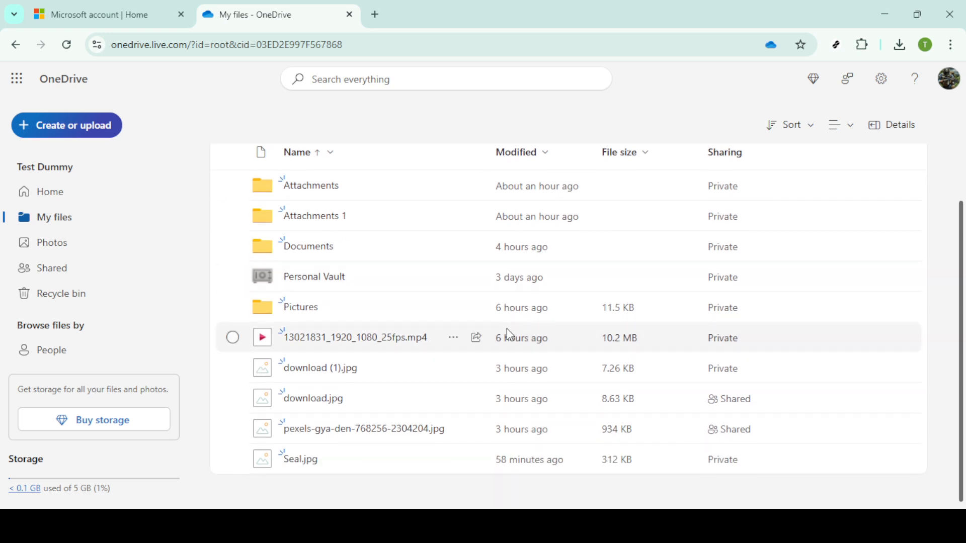
pyautogui.moveTo(311, 246)
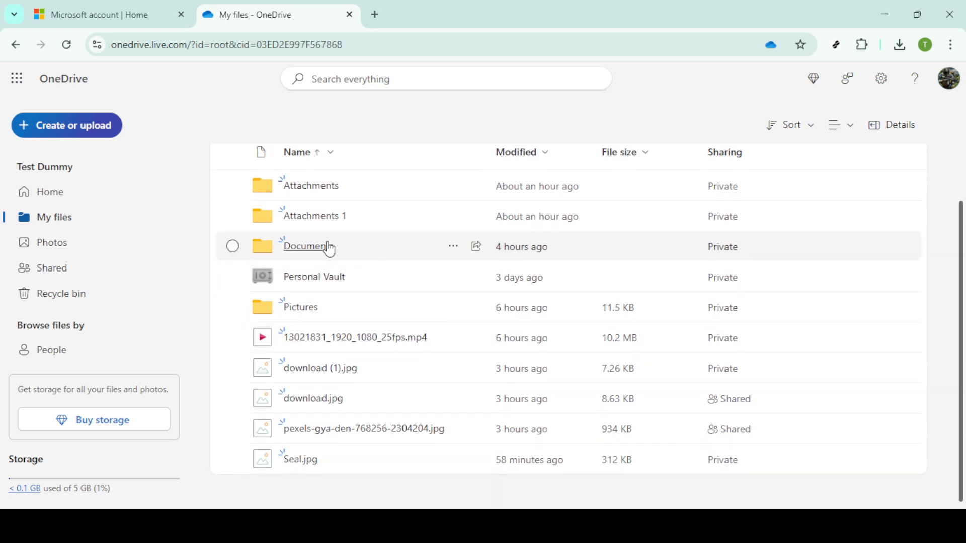
pyautogui.moveTo(258, 216)
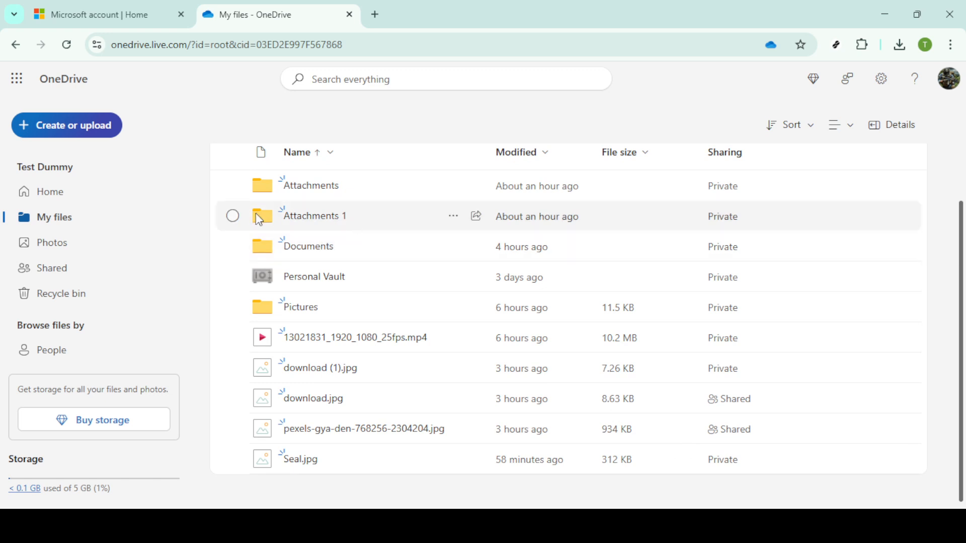
pyautogui.moveTo(246, 222)
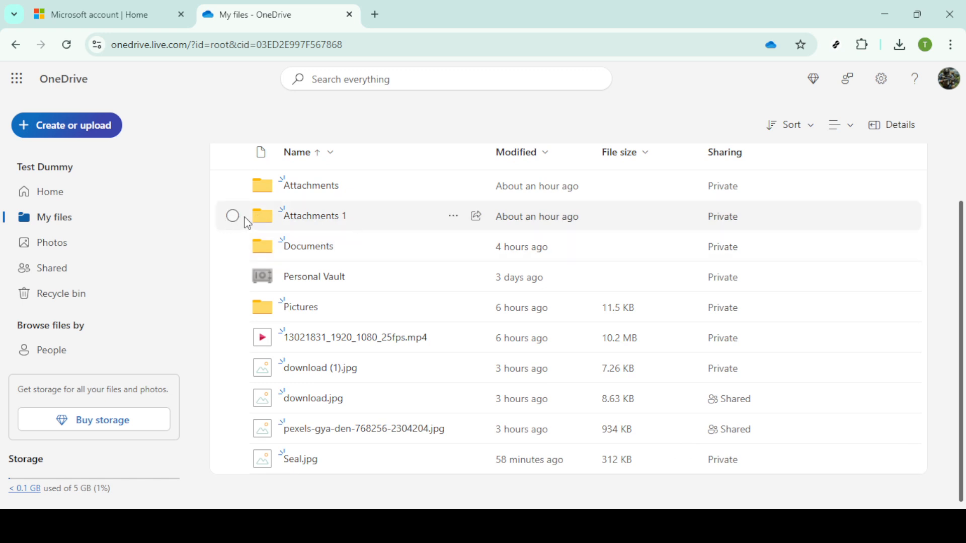
pyautogui.click(232, 216)
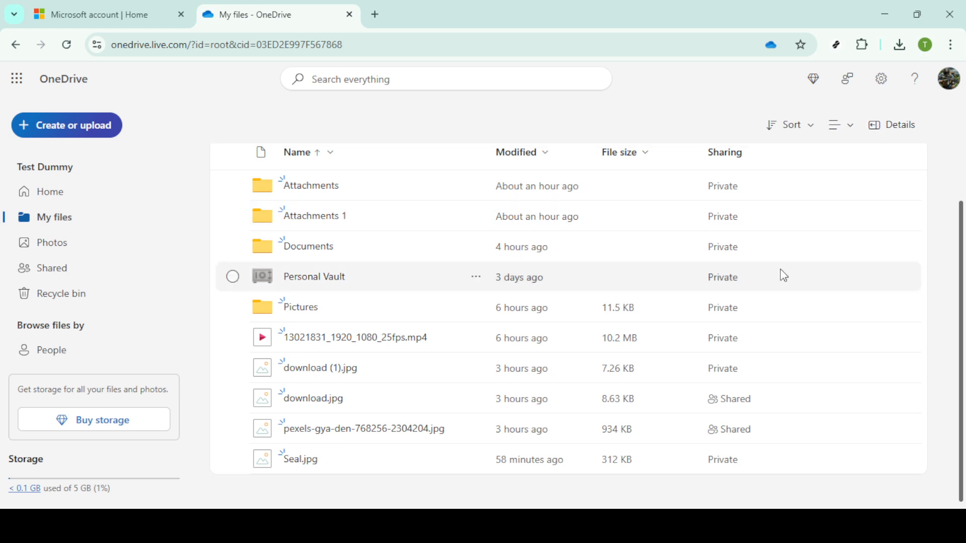
pyautogui.scroll(3)
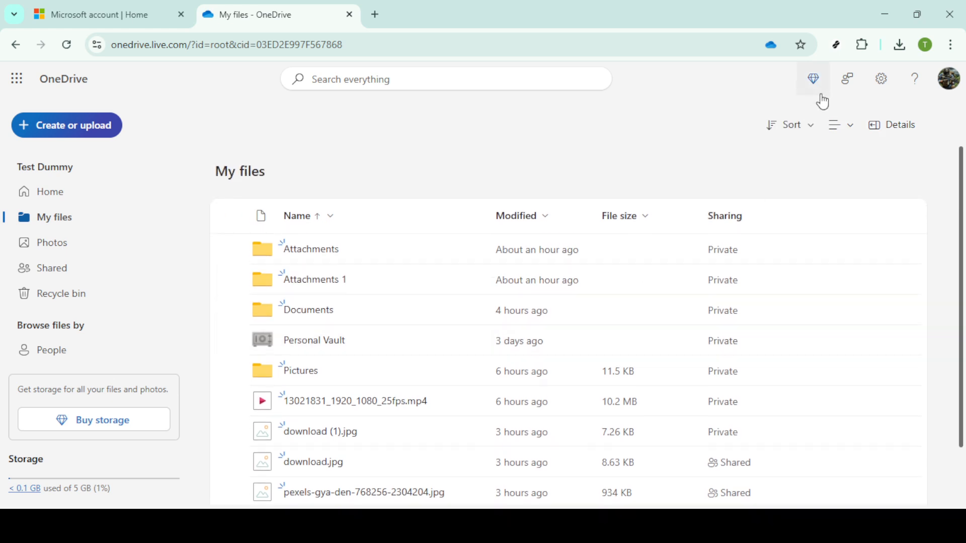
pyautogui.click(791, 125)
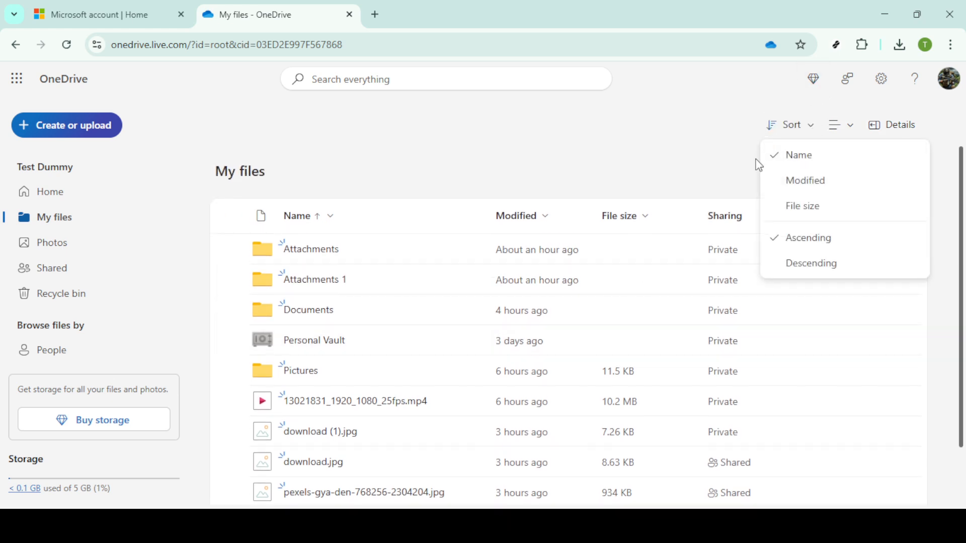
pyautogui.click(806, 167)
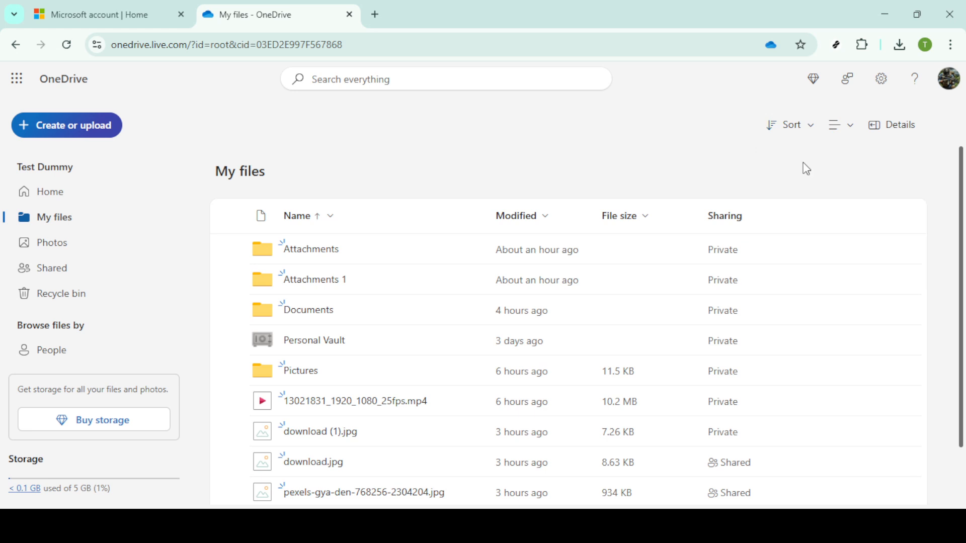
pyautogui.moveTo(255, 290)
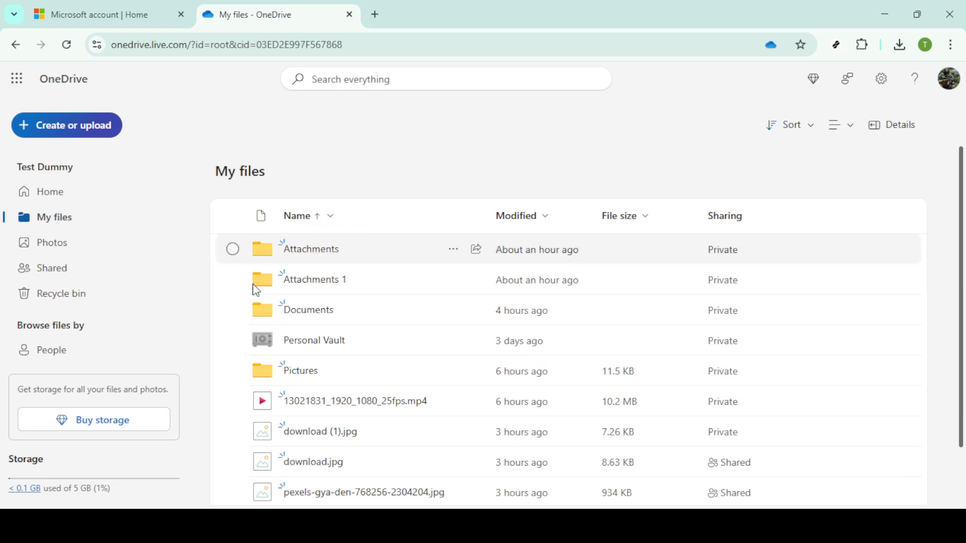
pyautogui.moveTo(256, 285)
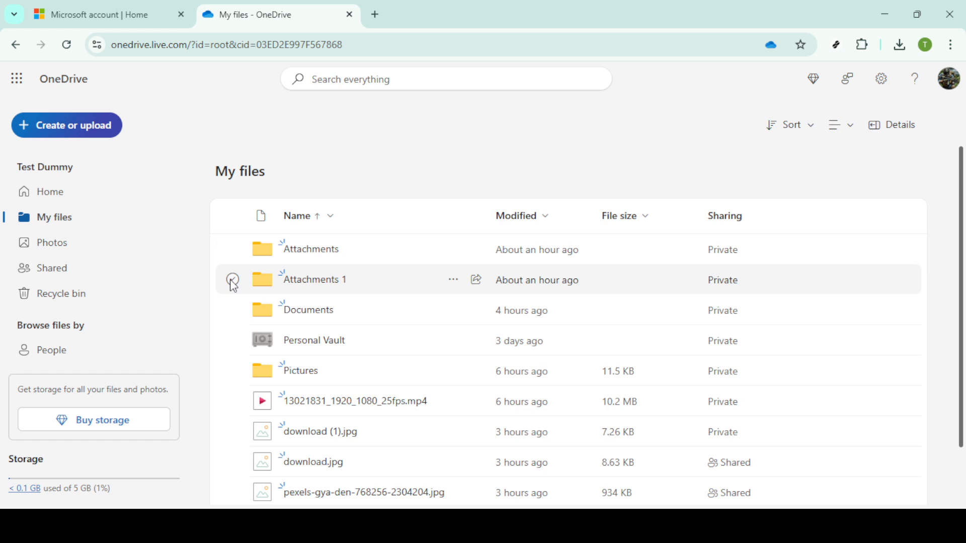
# Select the duplicate 'Attachments 1' folder in My files
pyautogui.click(232, 280)
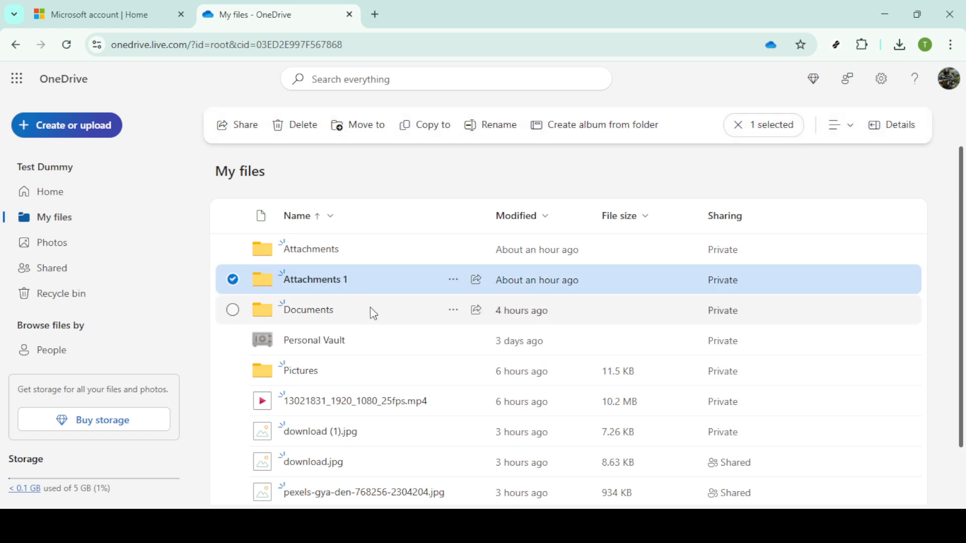
pyautogui.scroll(-3)
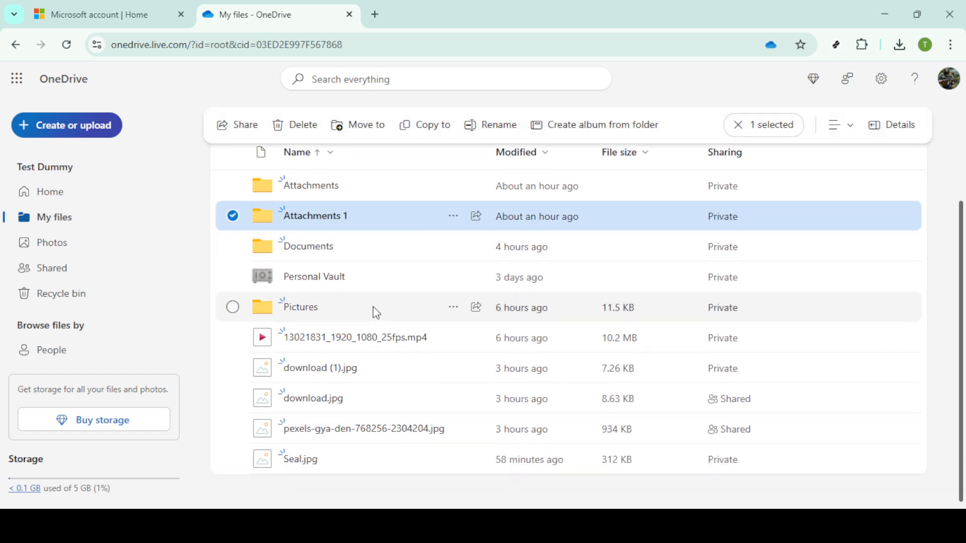
pyautogui.moveTo(352, 422)
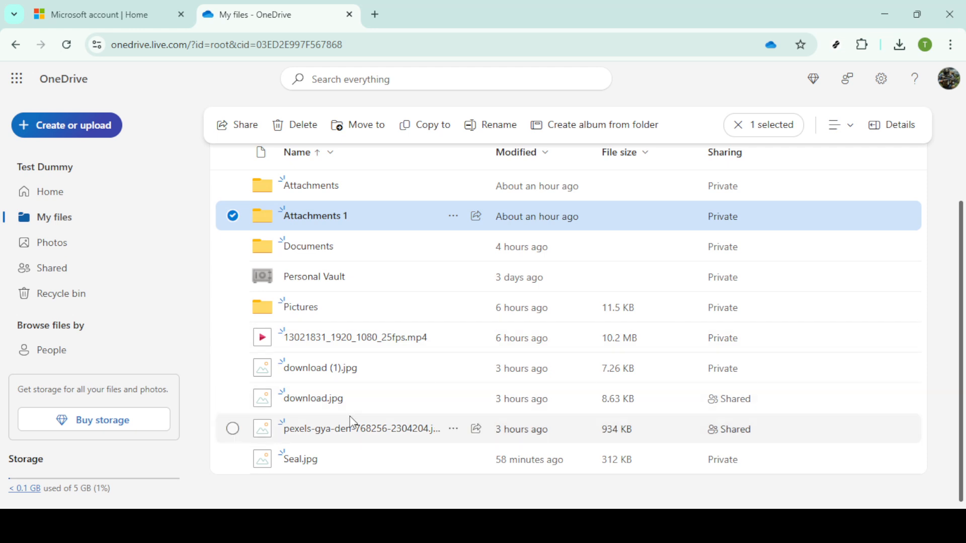
pyautogui.moveTo(311, 342)
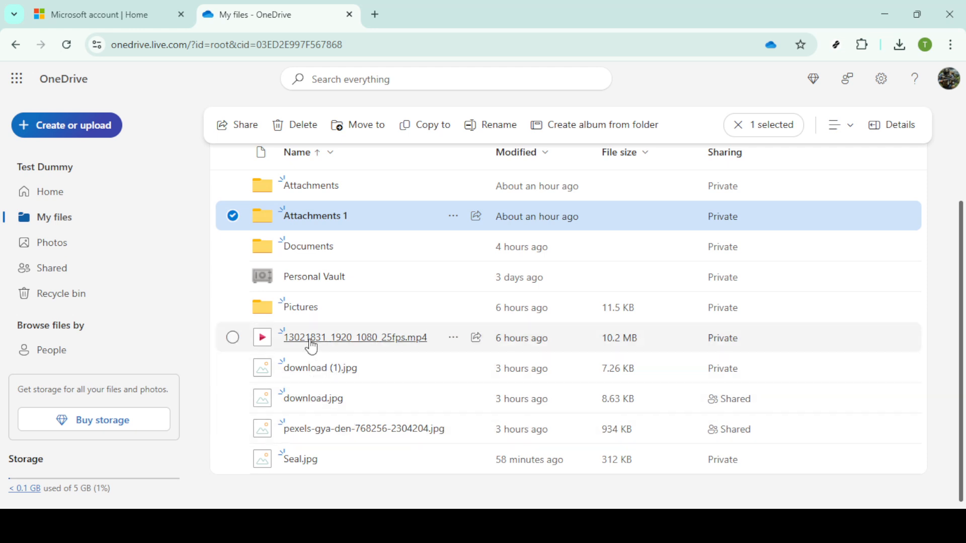
pyautogui.moveTo(305, 331)
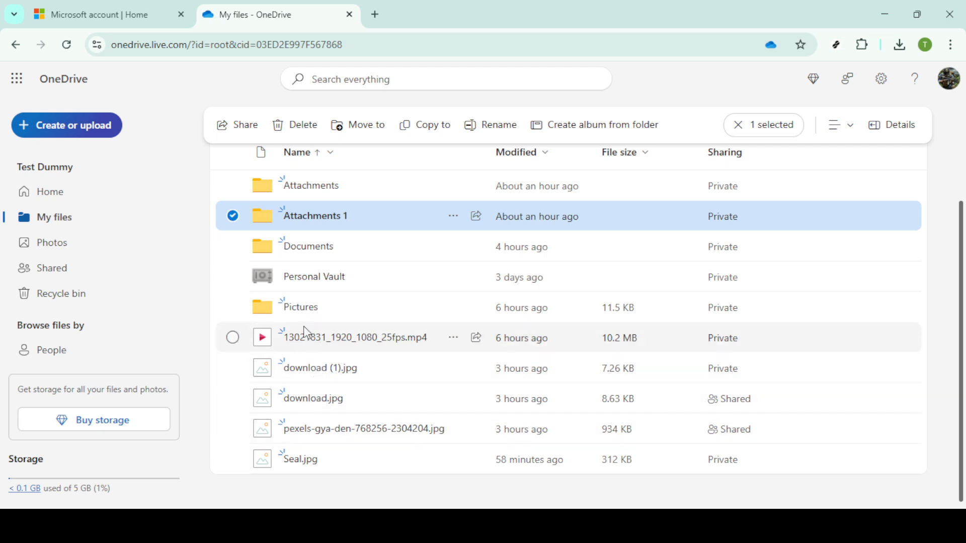
pyautogui.moveTo(339, 174)
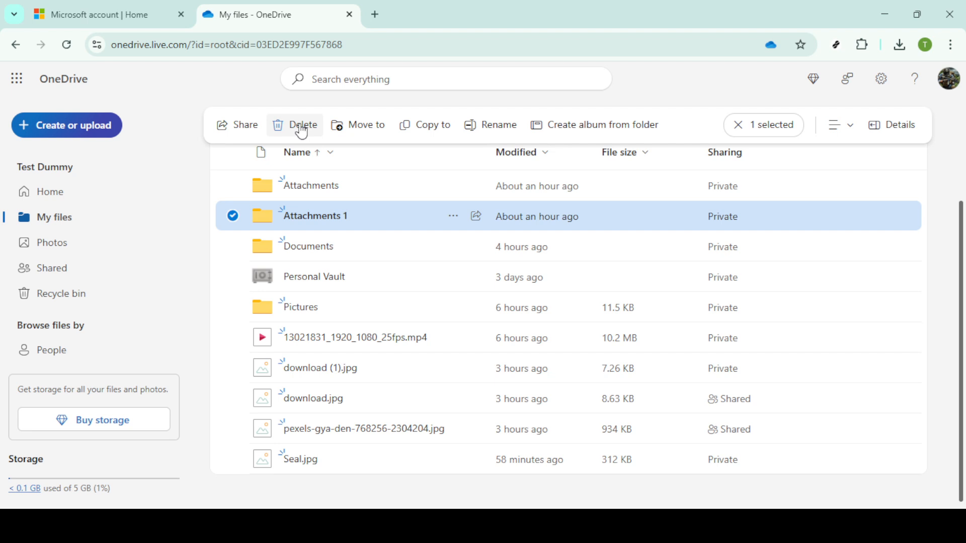
# Start deleting the selected 'Attachments 1' folder, prompting the recycle-bin confirmation
pyautogui.click(303, 125)
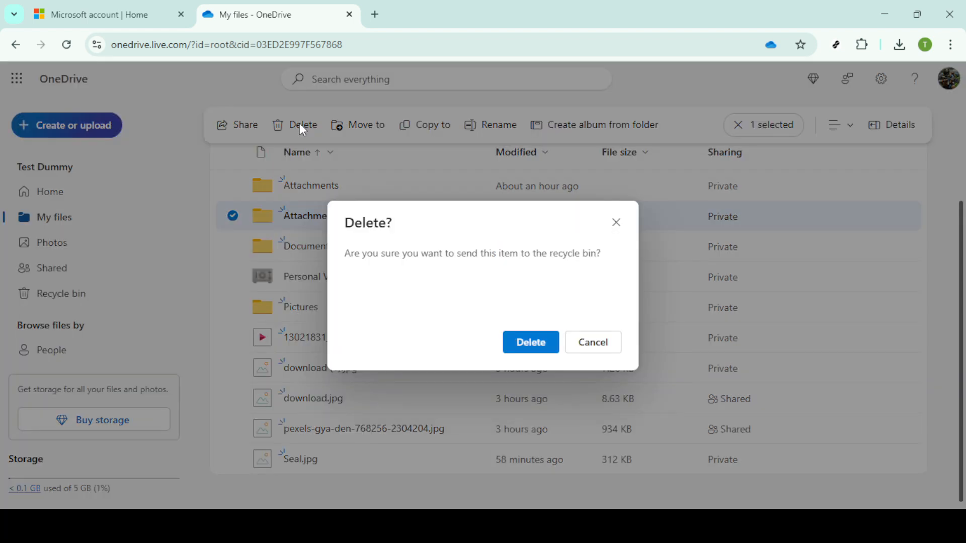
pyautogui.moveTo(445, 326)
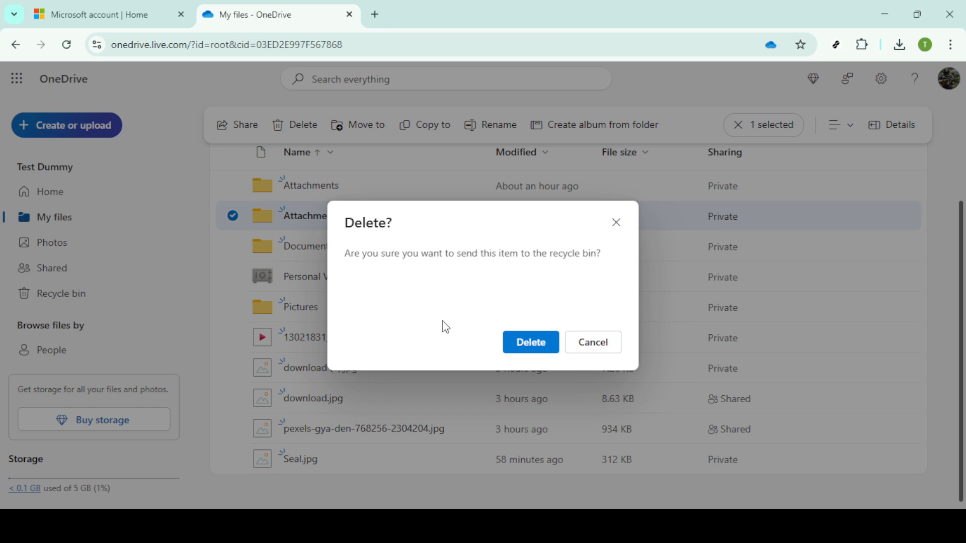
pyautogui.moveTo(530, 342)
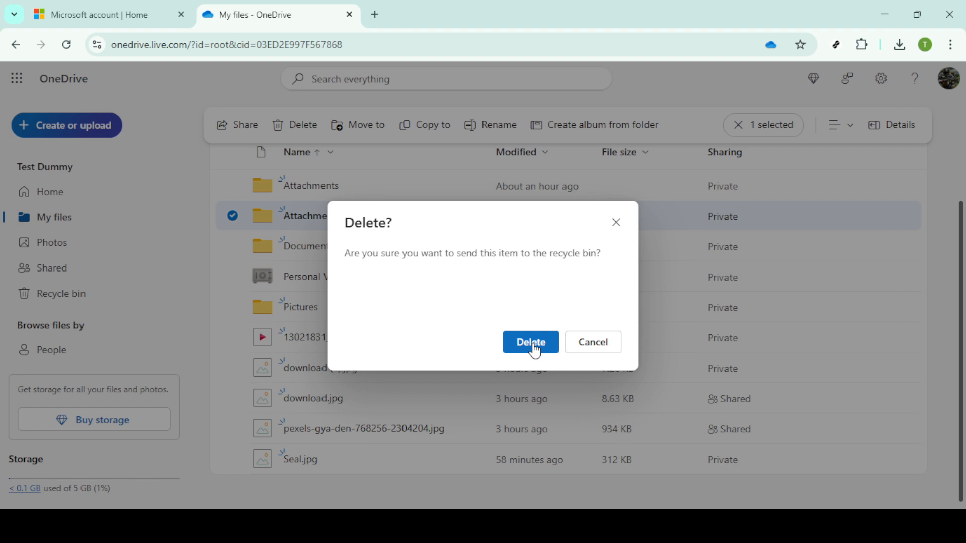
# Confirm deletion so 'Attachments 1' is removed and 'Deleted 1 item' shows
pyautogui.click(531, 342)
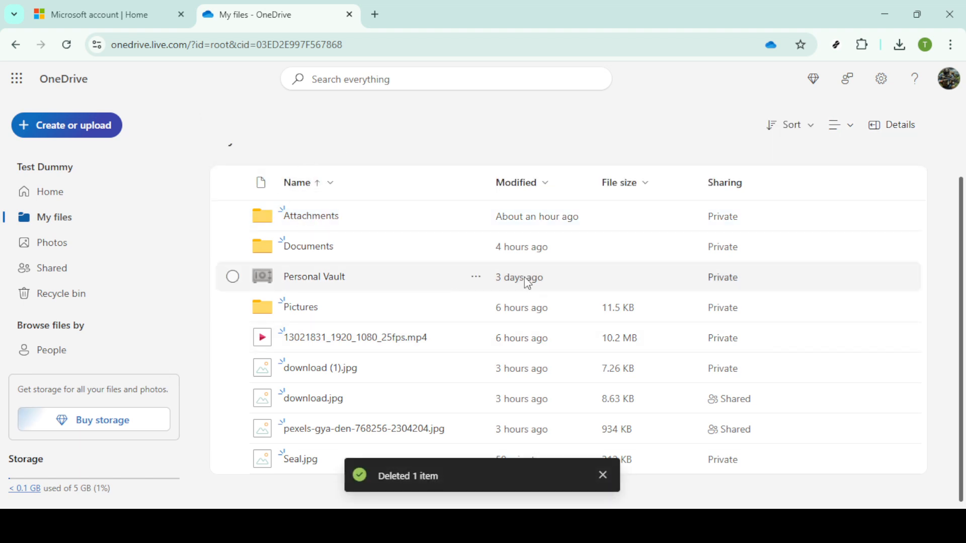
pyautogui.moveTo(454, 337)
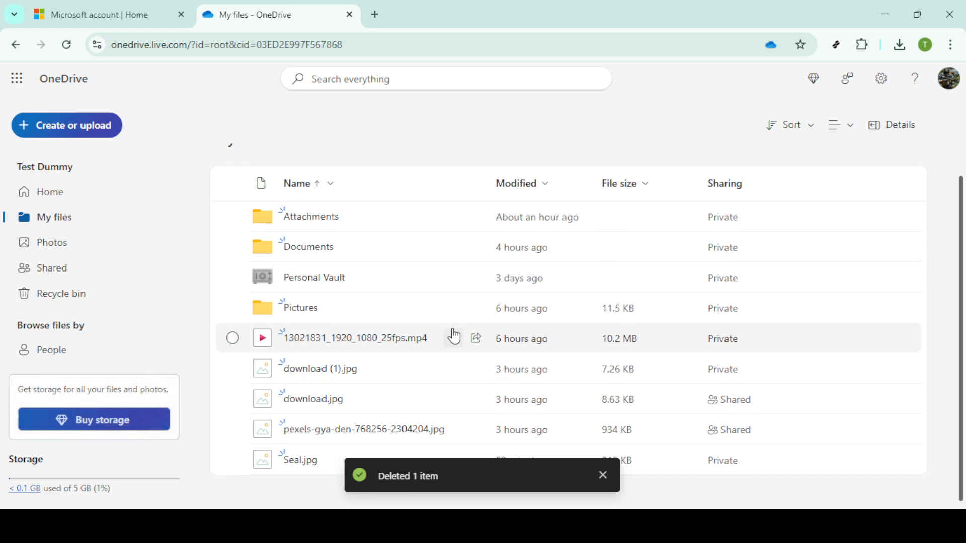
pyautogui.scroll(3)
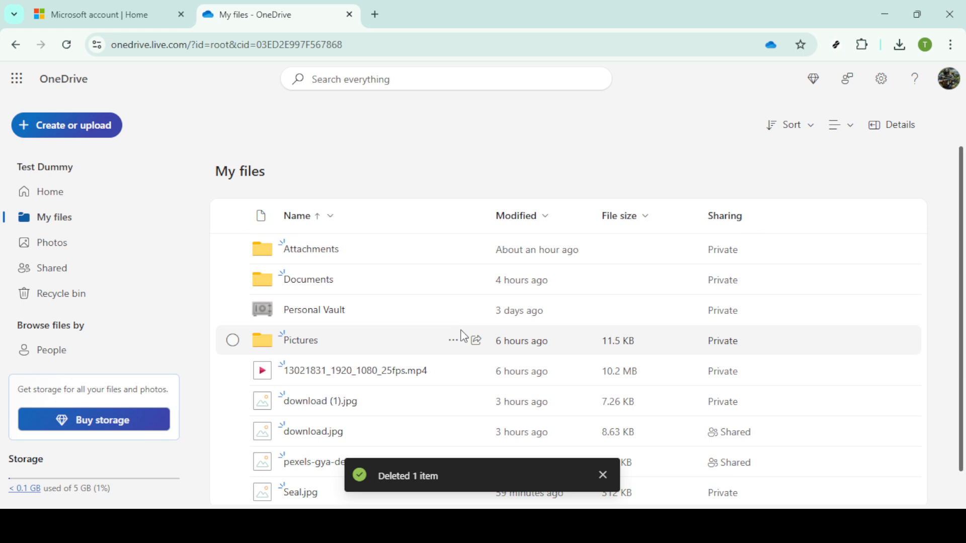